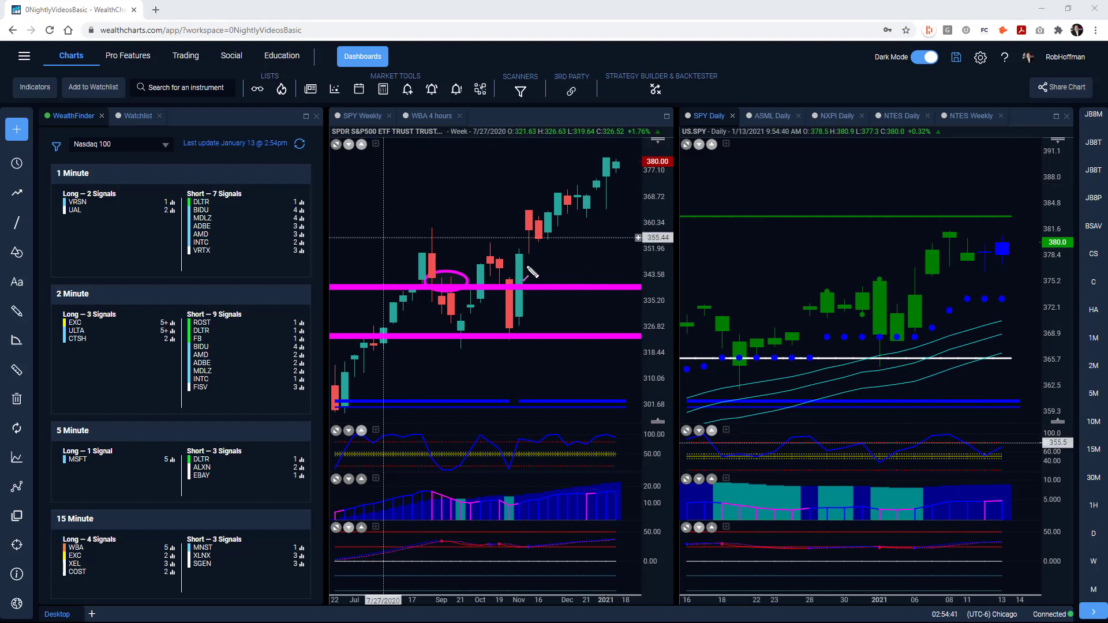
mouse_move(919, 259)
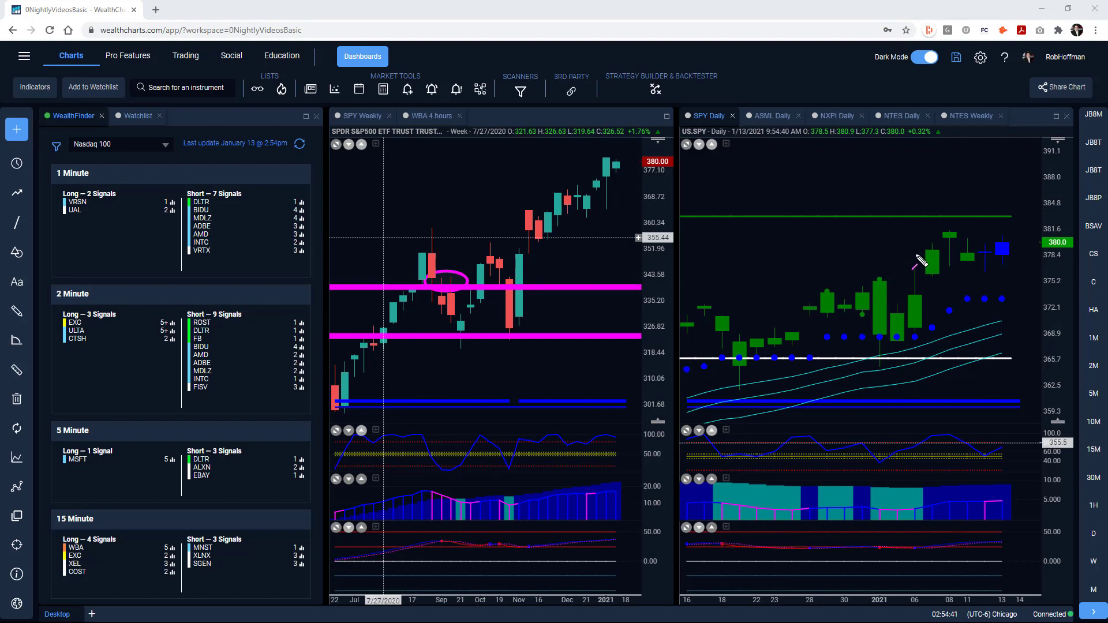
- Draw an arrow marking SPY's latest daily price level on the chart
left_click_drag(916, 254, 1052, 254)
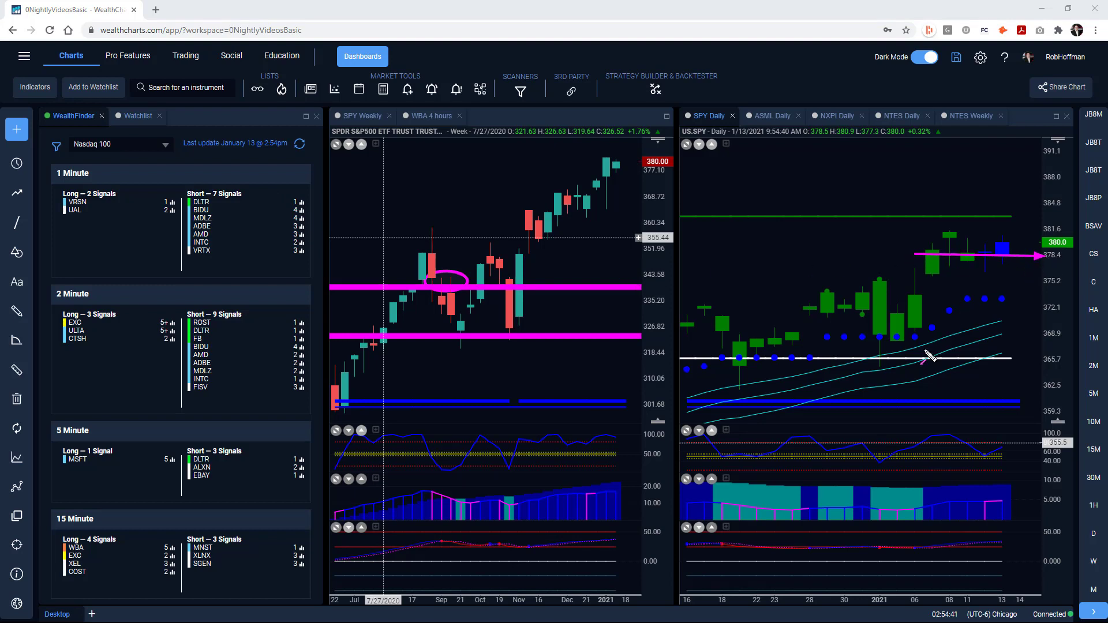
mouse_move(709, 503)
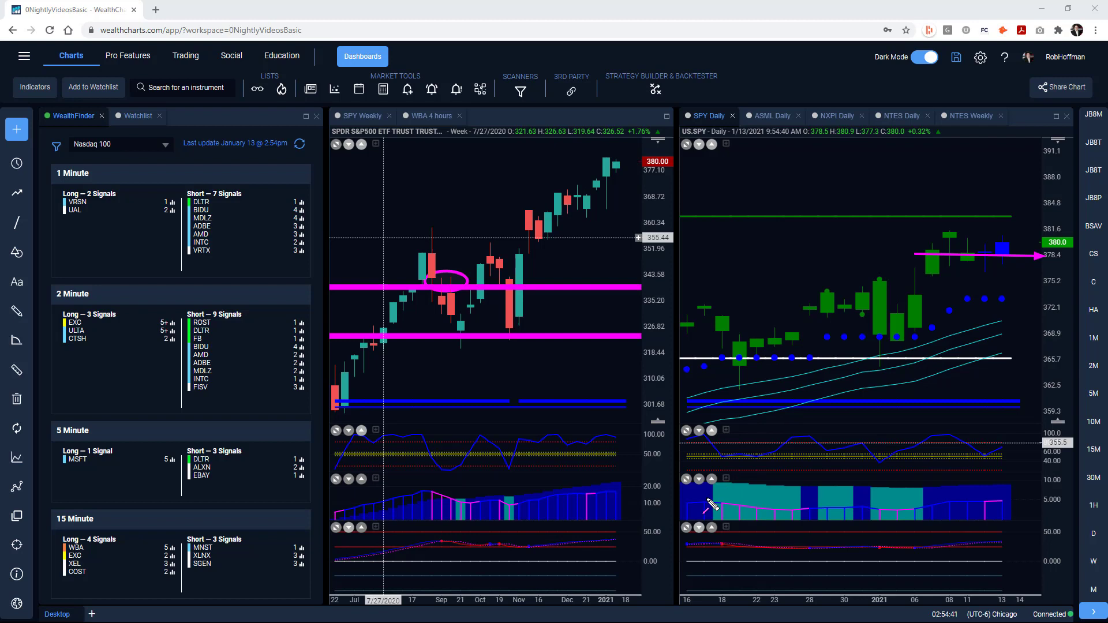
mouse_move(734, 456)
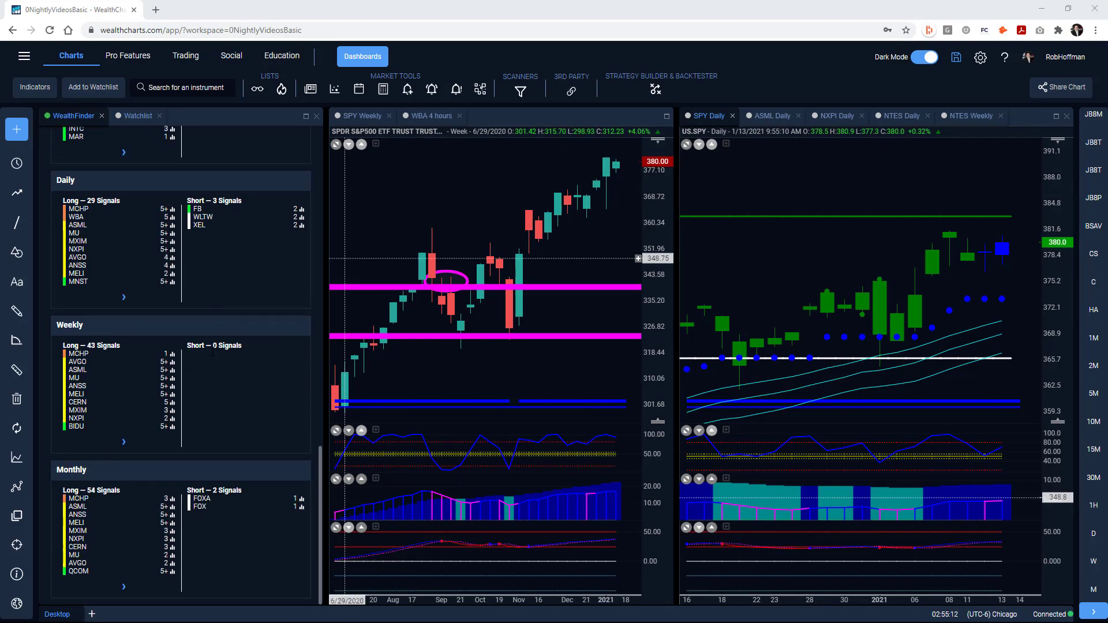
scroll("down", 3)
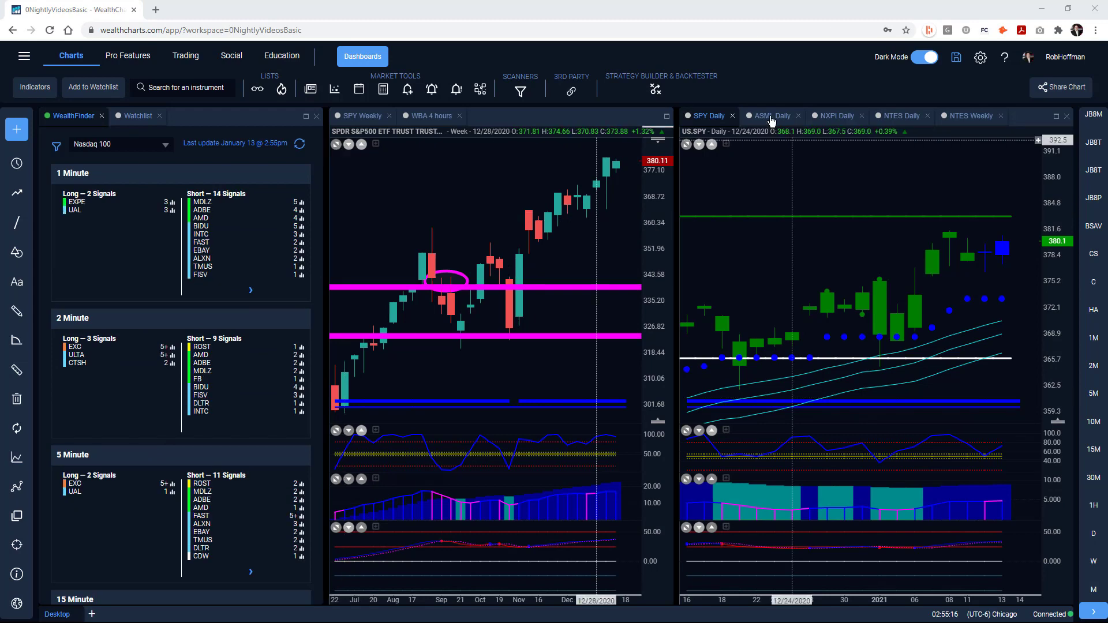
- Switch through the ASML and NXPI daily charts, ending on the NTES daily chart
left_click(771, 115)
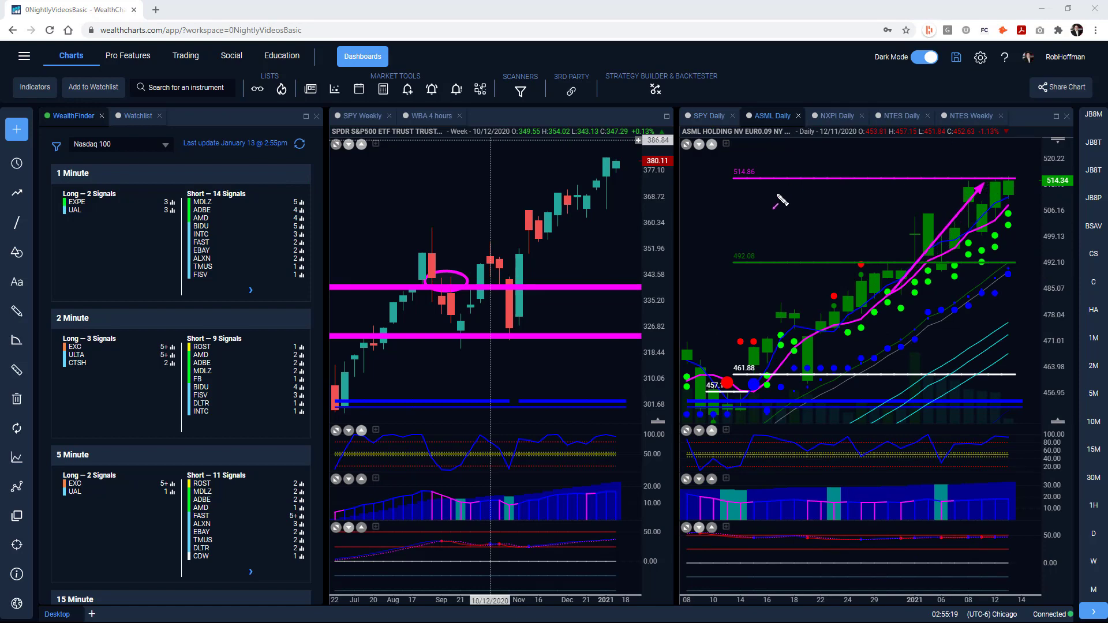
left_click(835, 115)
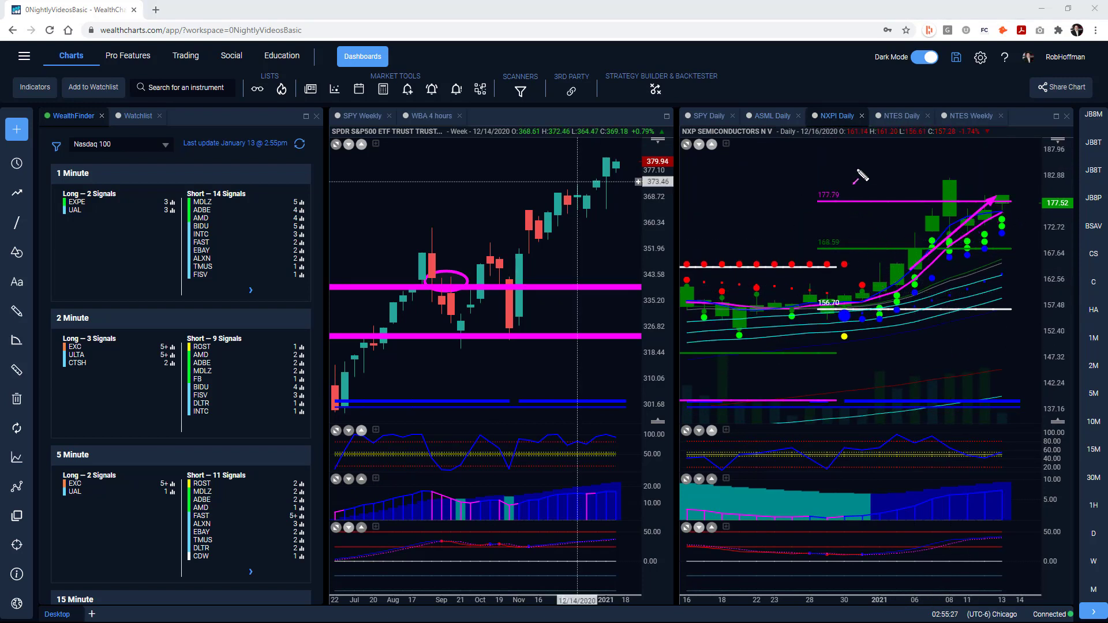
left_click(899, 115)
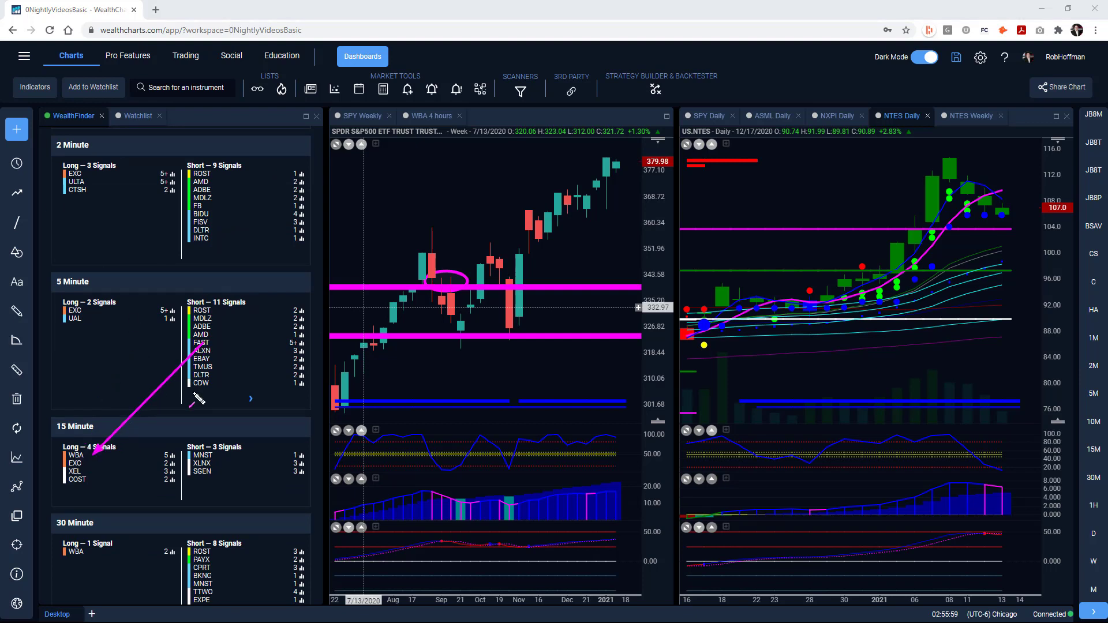
scroll("down", 3)
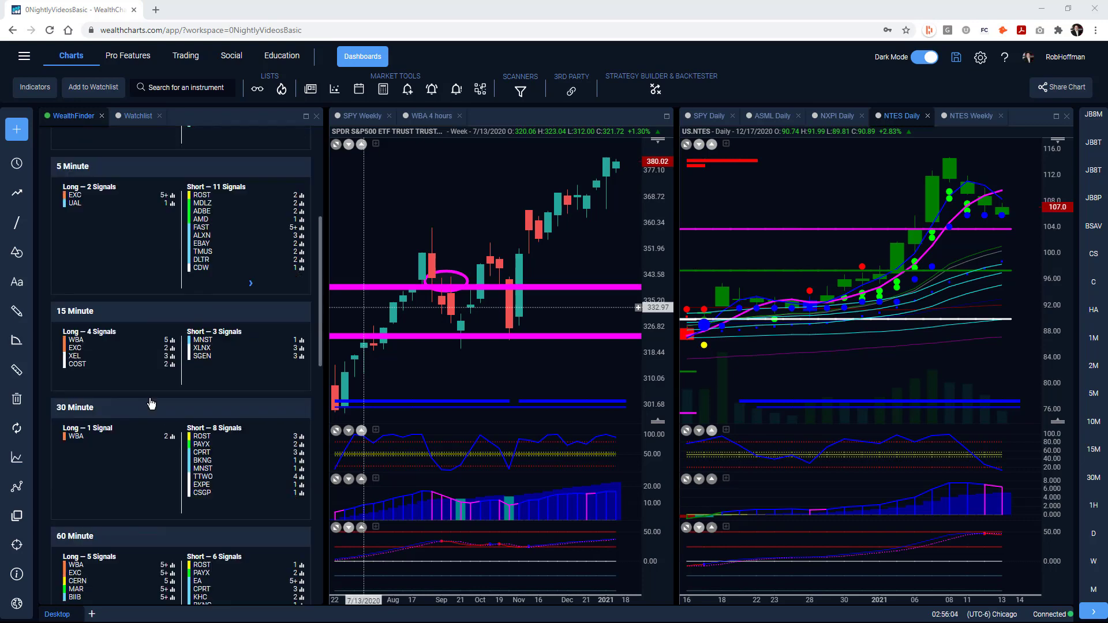
scroll("down", 3)
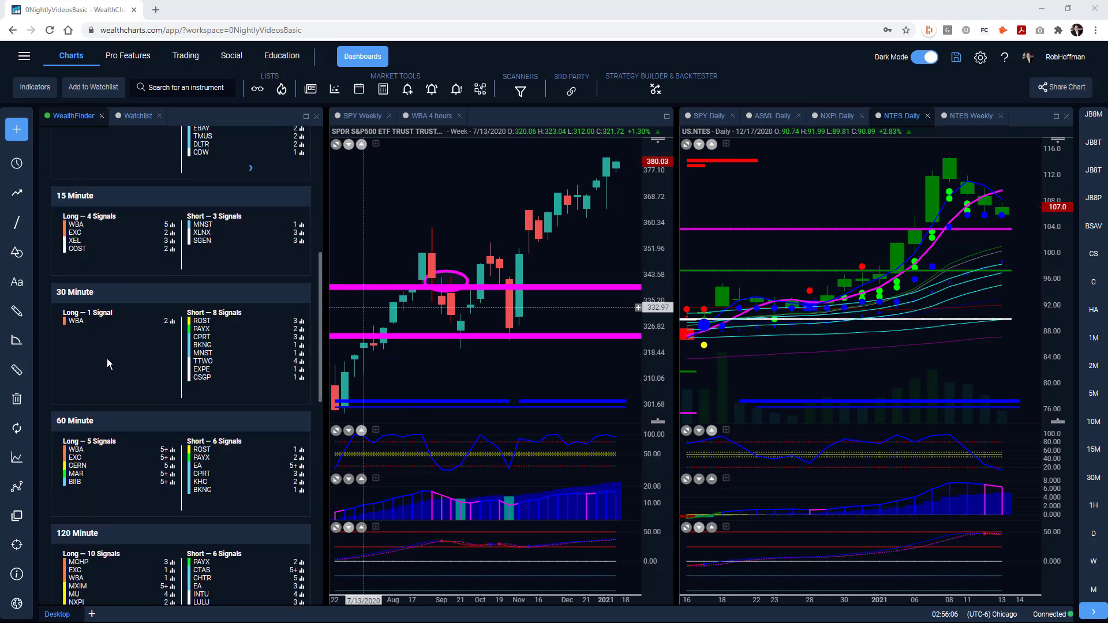
scroll("down", 3)
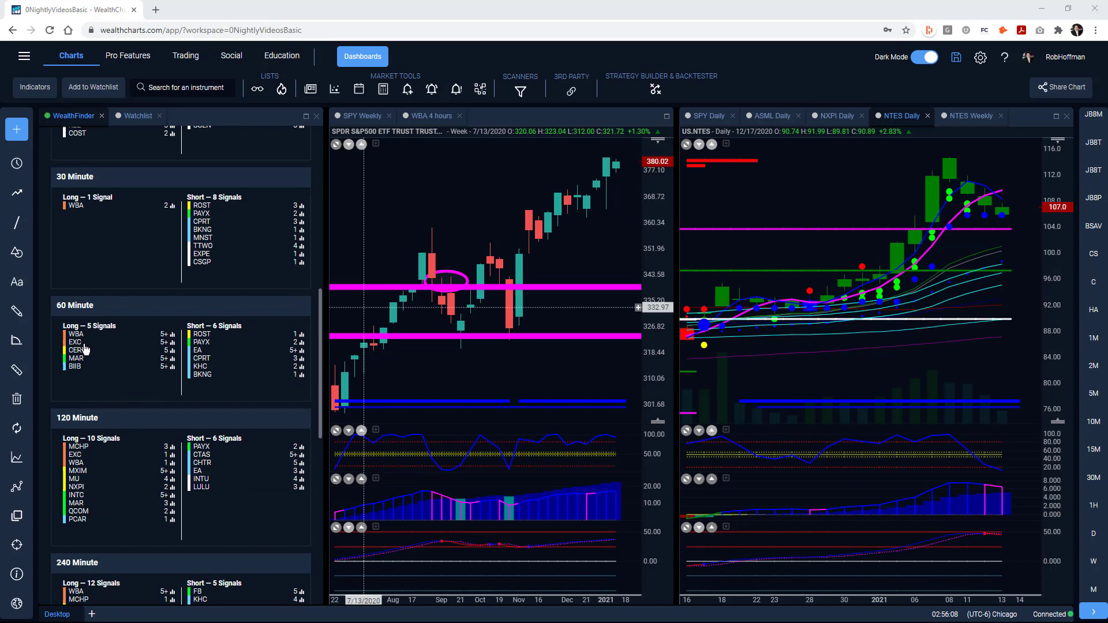
scroll("down", 3)
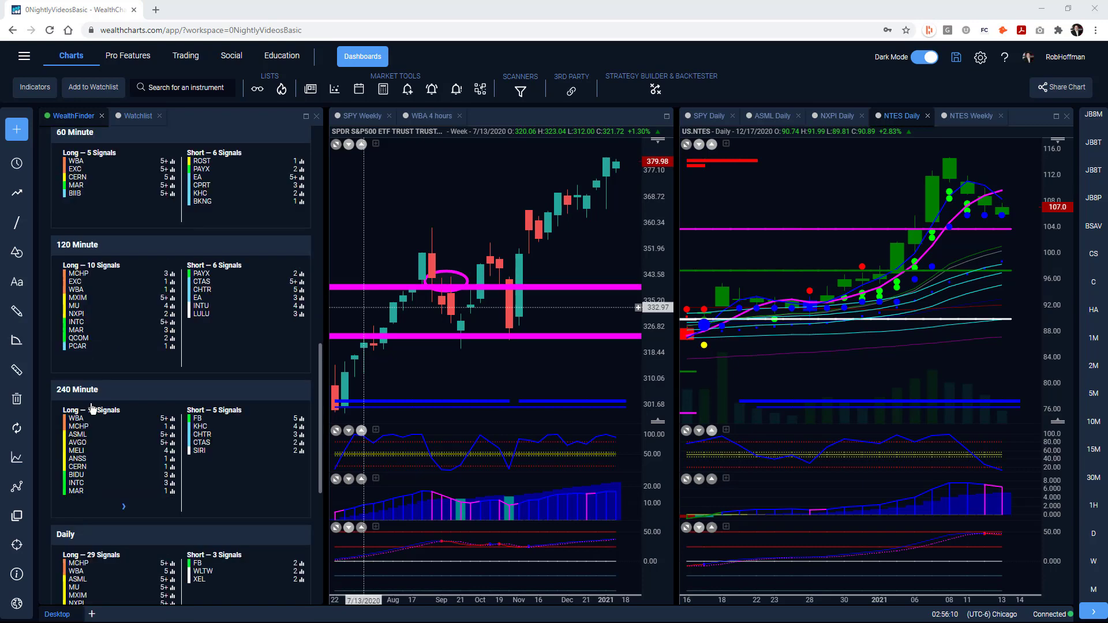
scroll("down", 3)
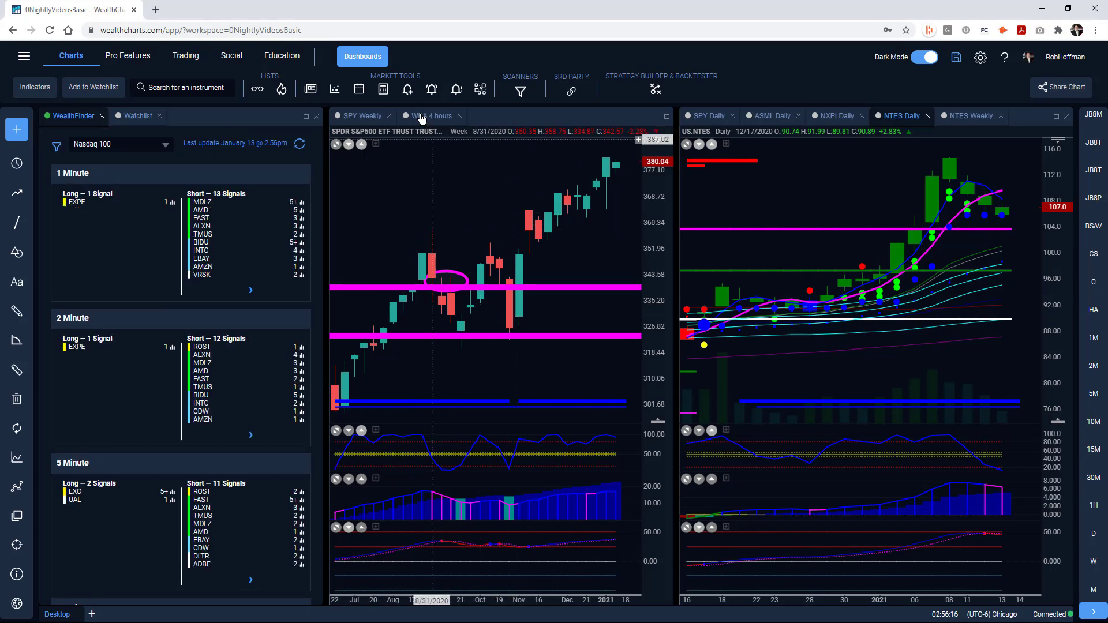
- Show the WBA 4-hour chart in the left chart panel
left_click(430, 115)
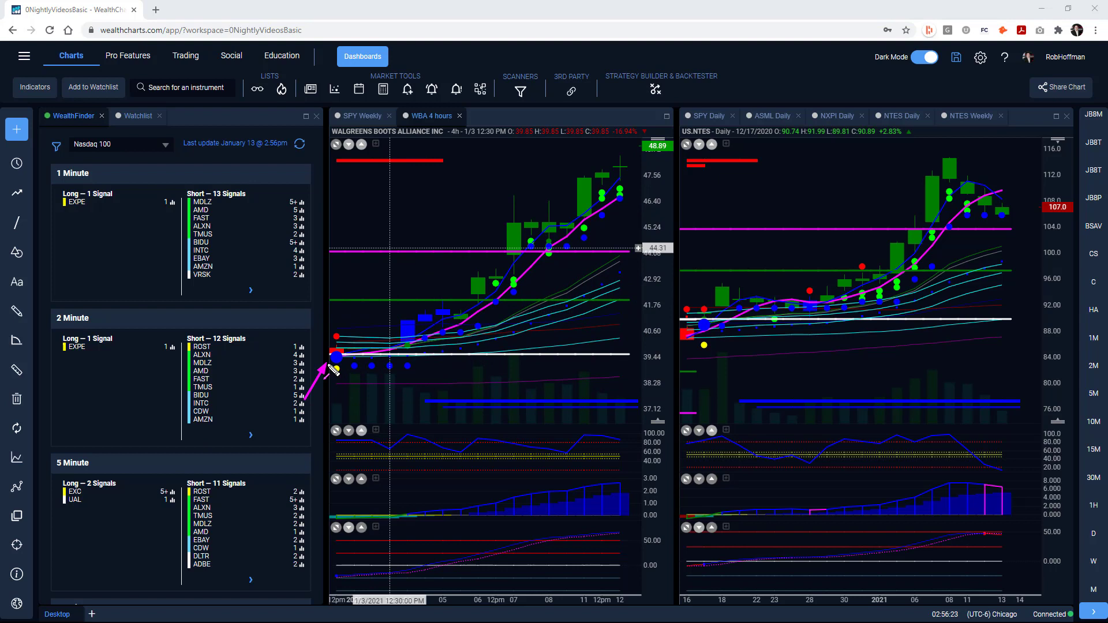
mouse_move(665, 272)
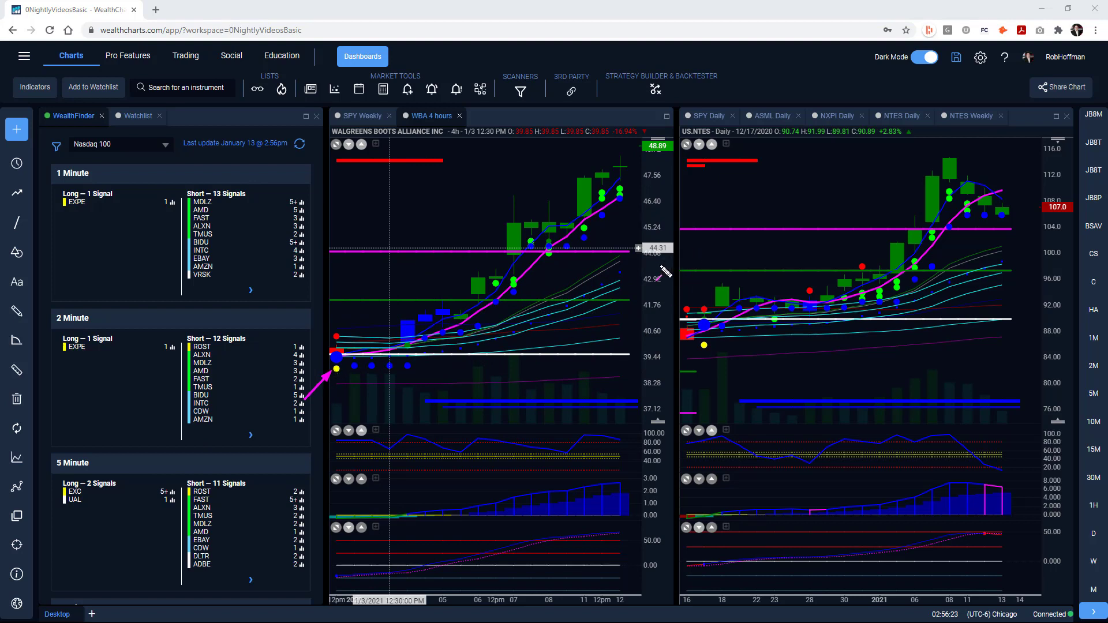
mouse_move(339, 388)
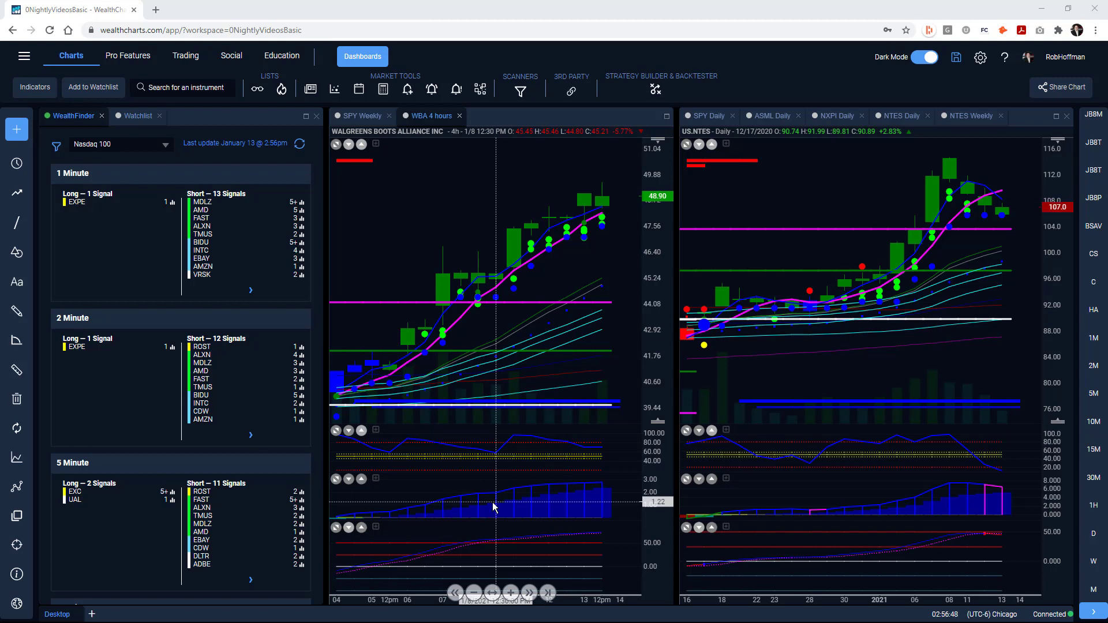
mouse_move(615, 111)
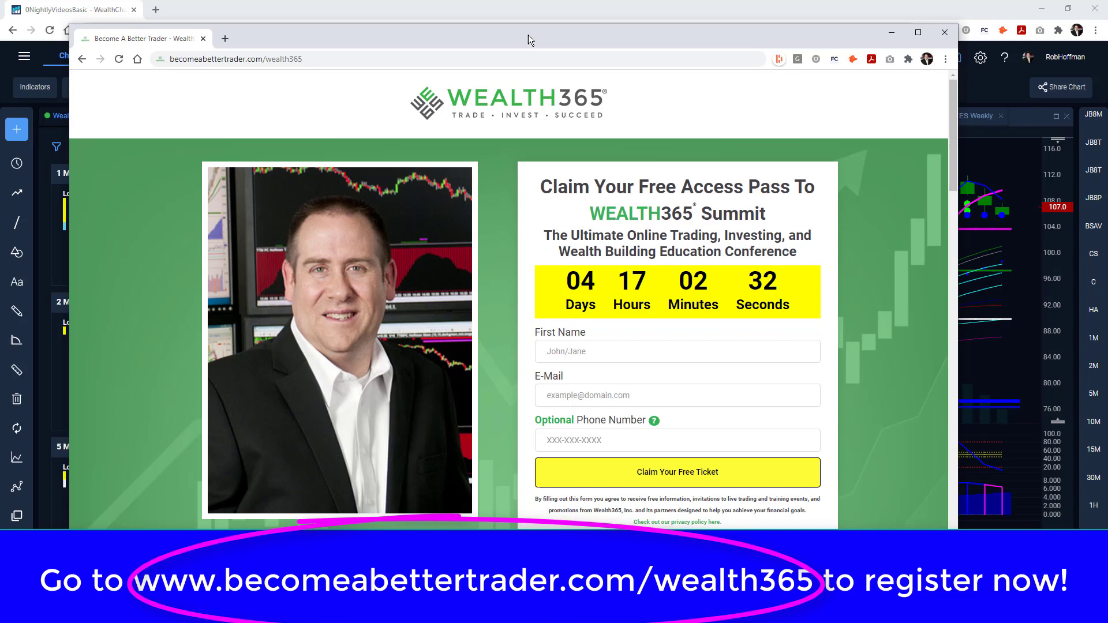
mouse_move(521, 35)
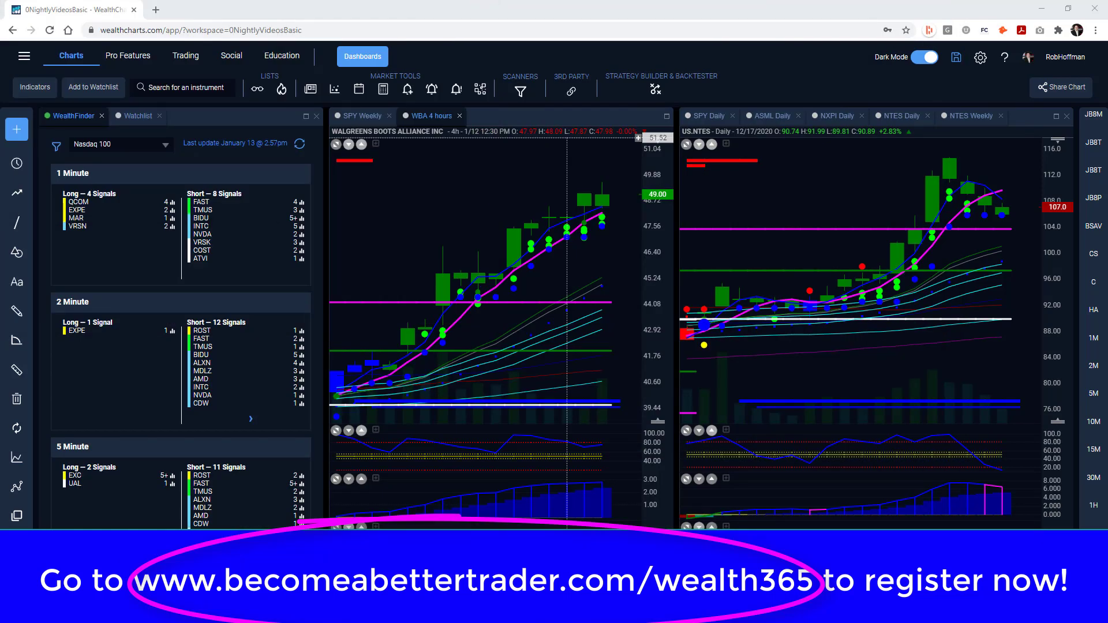
- Return to the ASML daily chart in the right chart panel
left_click(771, 115)
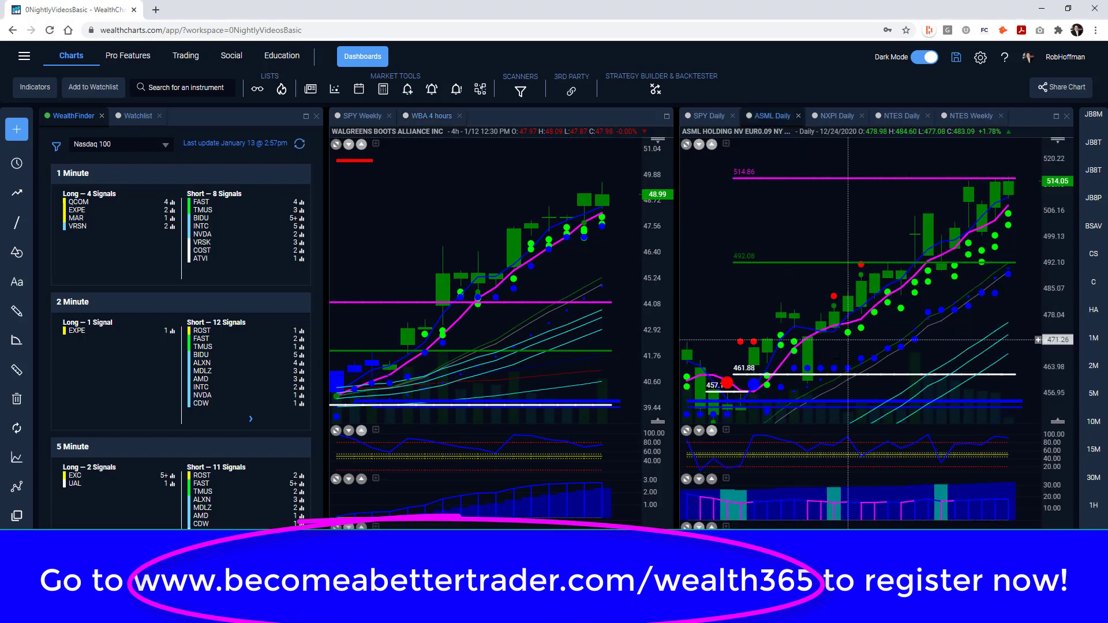